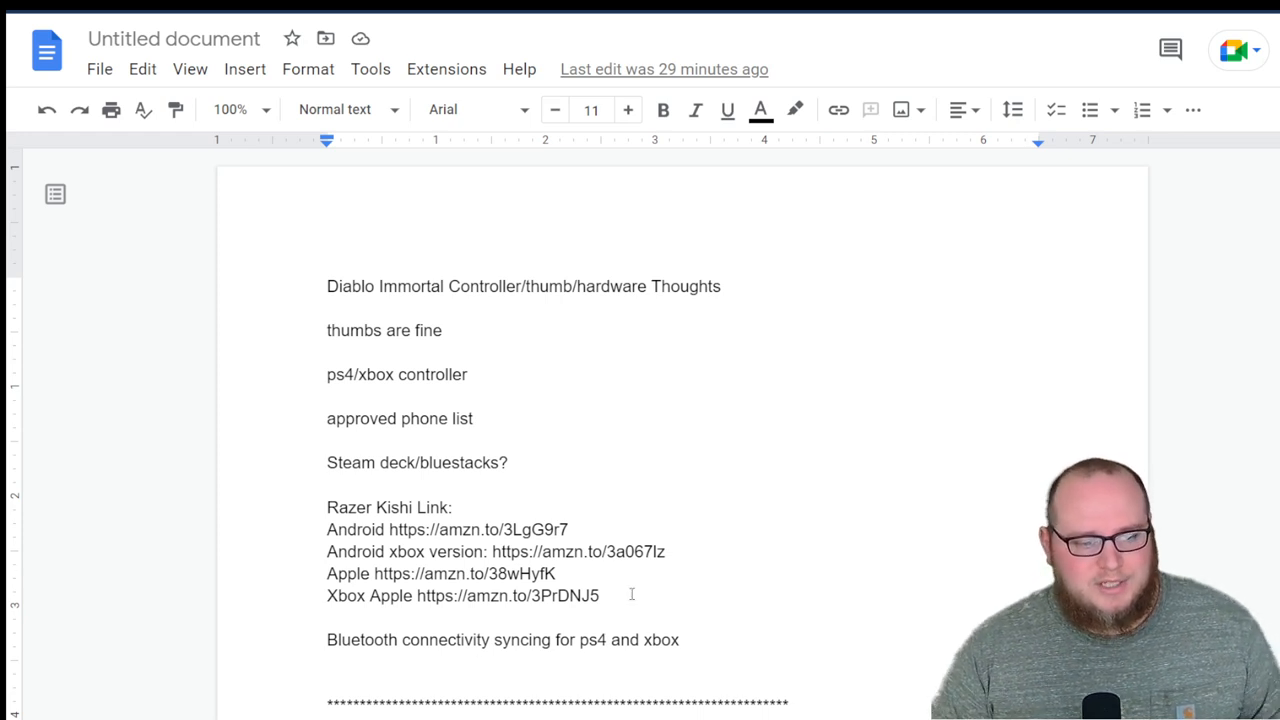
Select and follow the Android Amazon link for the Razer Kishi in the controller notes.
left_click_drag(424, 528, 568, 528)
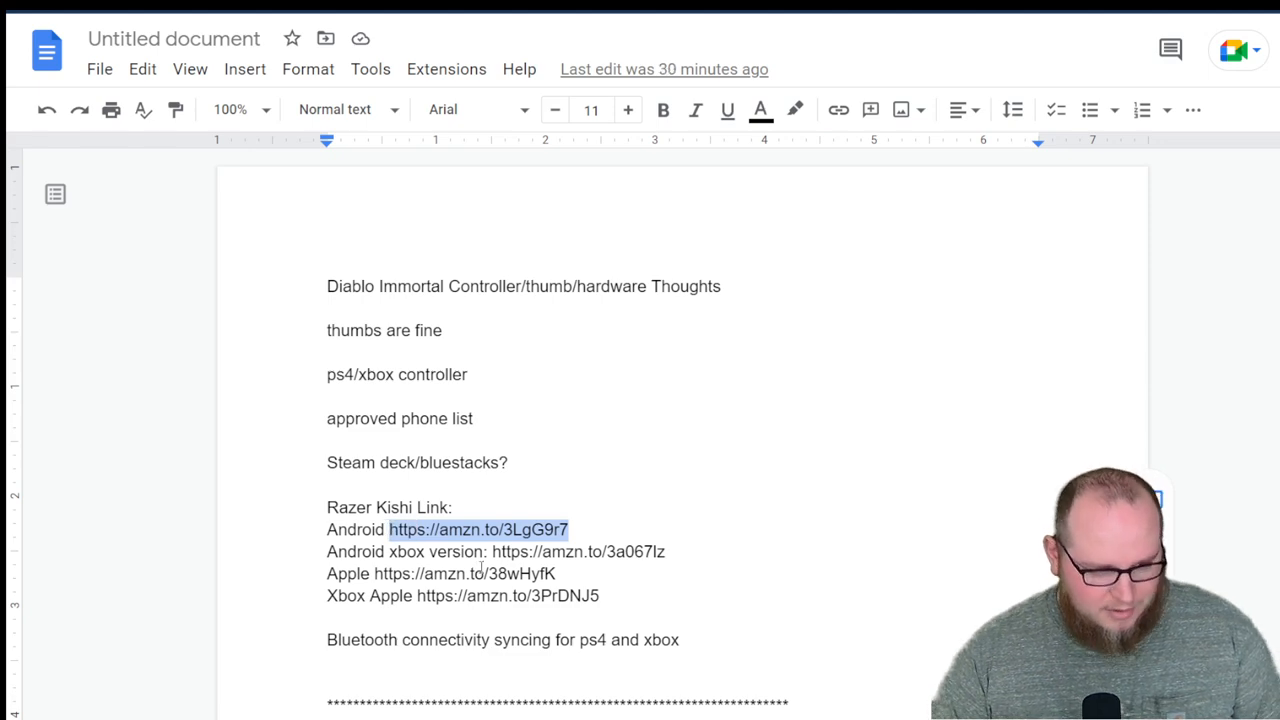
left_click(478, 528)
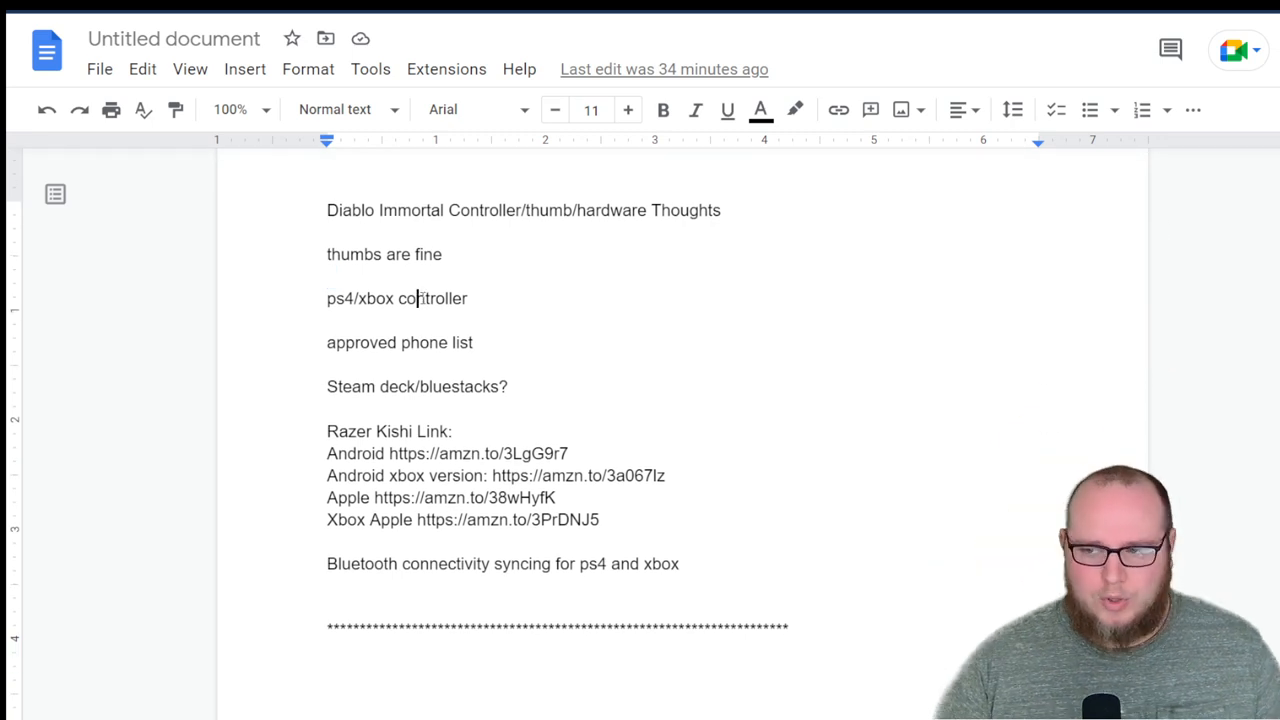
Scroll the notes down to the 'Diablo Immortal Compatible Devices Confirmed So Far' section.
scroll("down", 3)
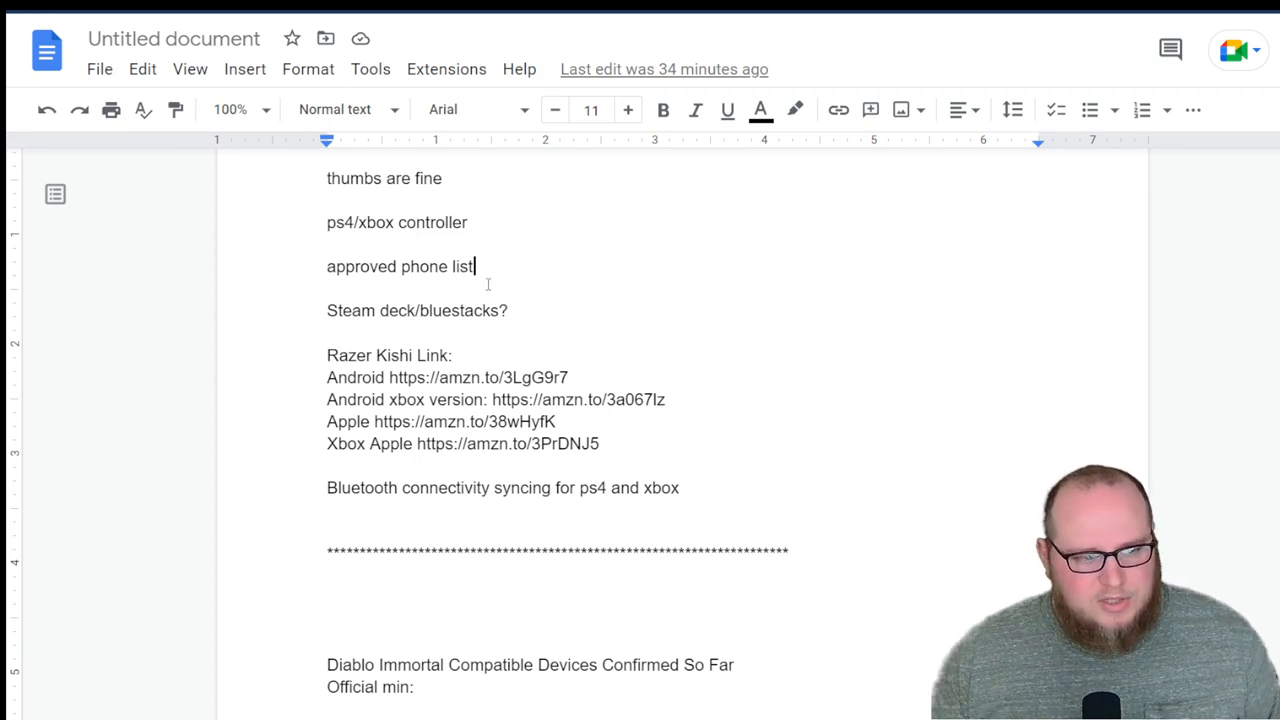
mouse_move(520, 68)
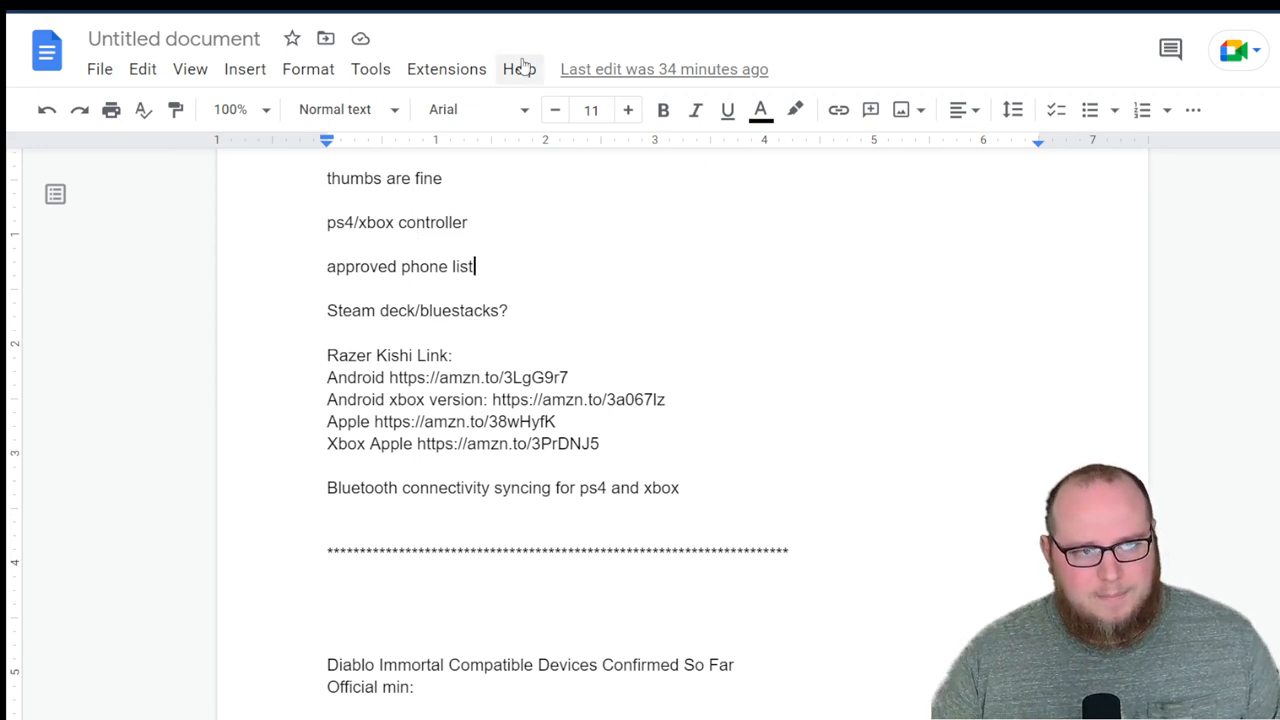
mouse_move(460, 254)
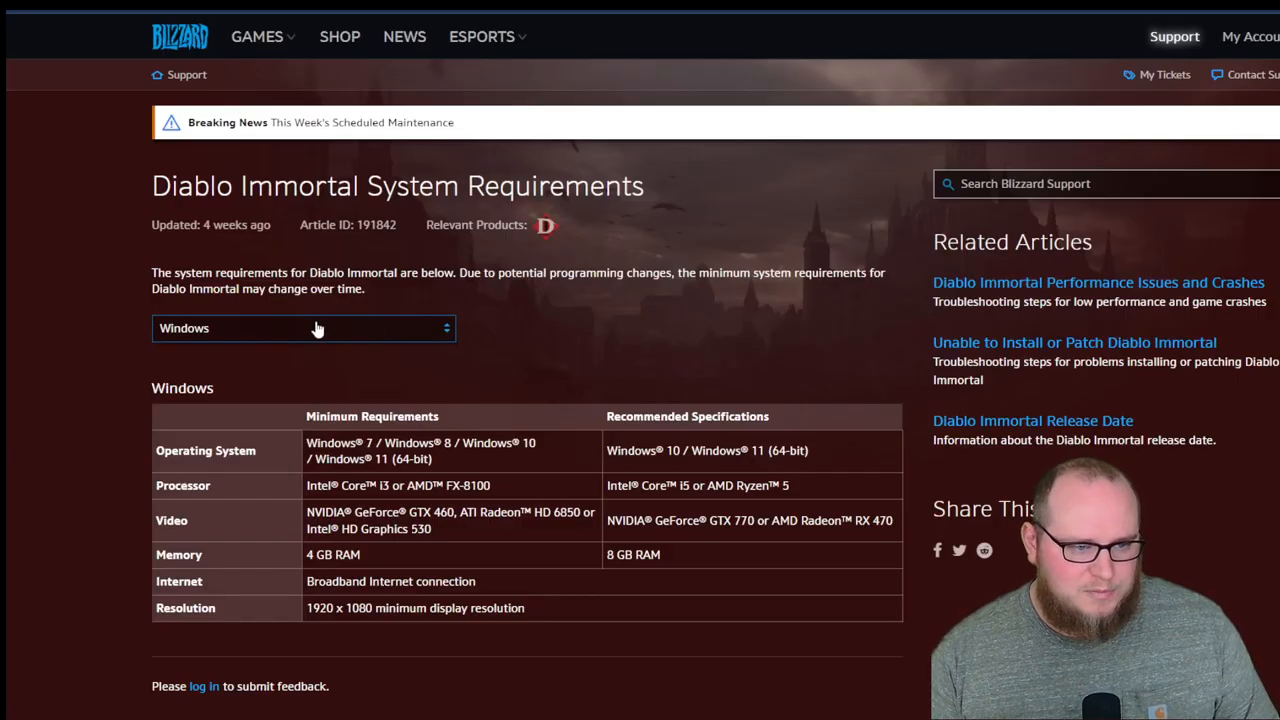
Use the platform dropdown on the requirements article to switch toward the iOS minimums.
left_click(304, 328)
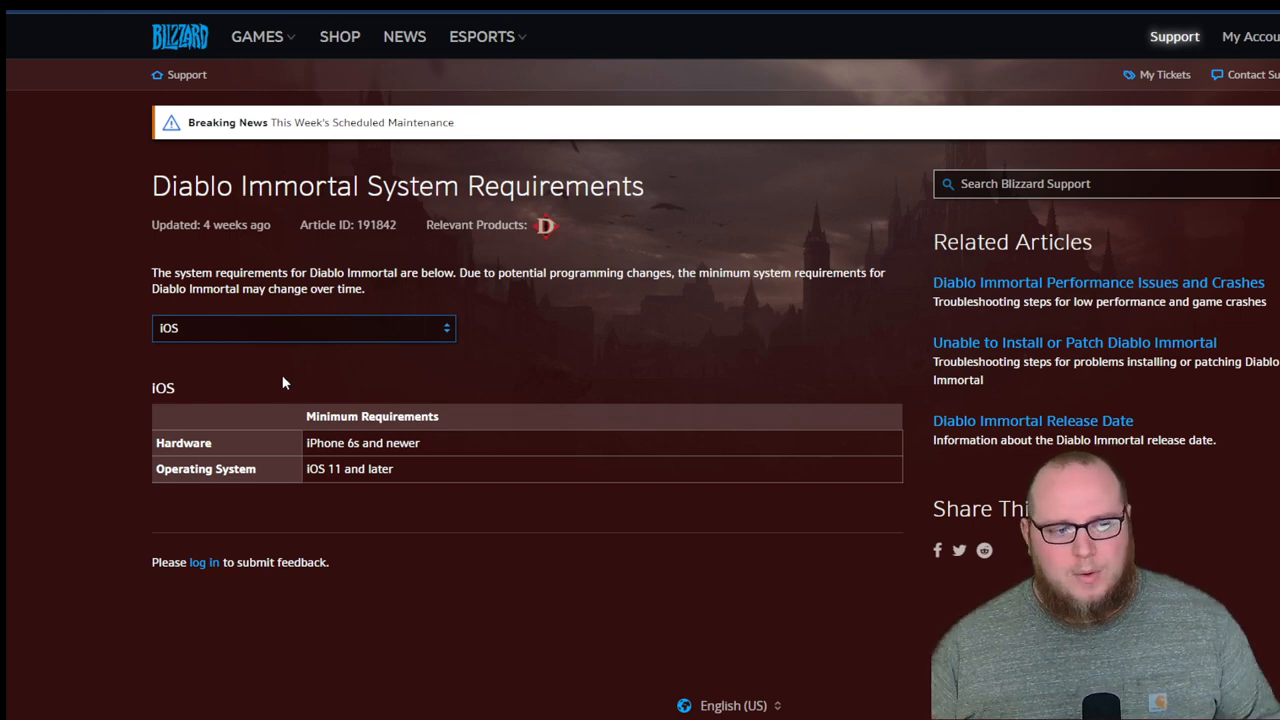
Cycle the platform dropdown through Windows and iOS on the Diablo Immortal requirements article.
left_click(304, 328)
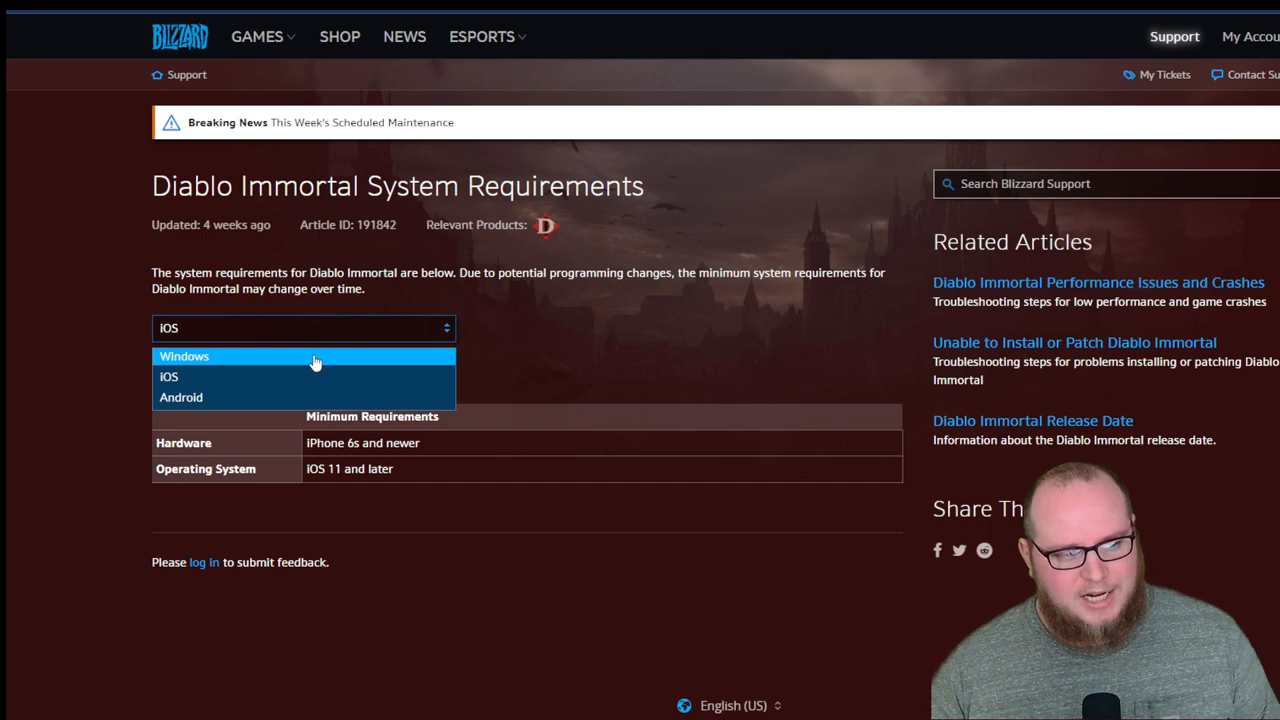
left_click(184, 356)
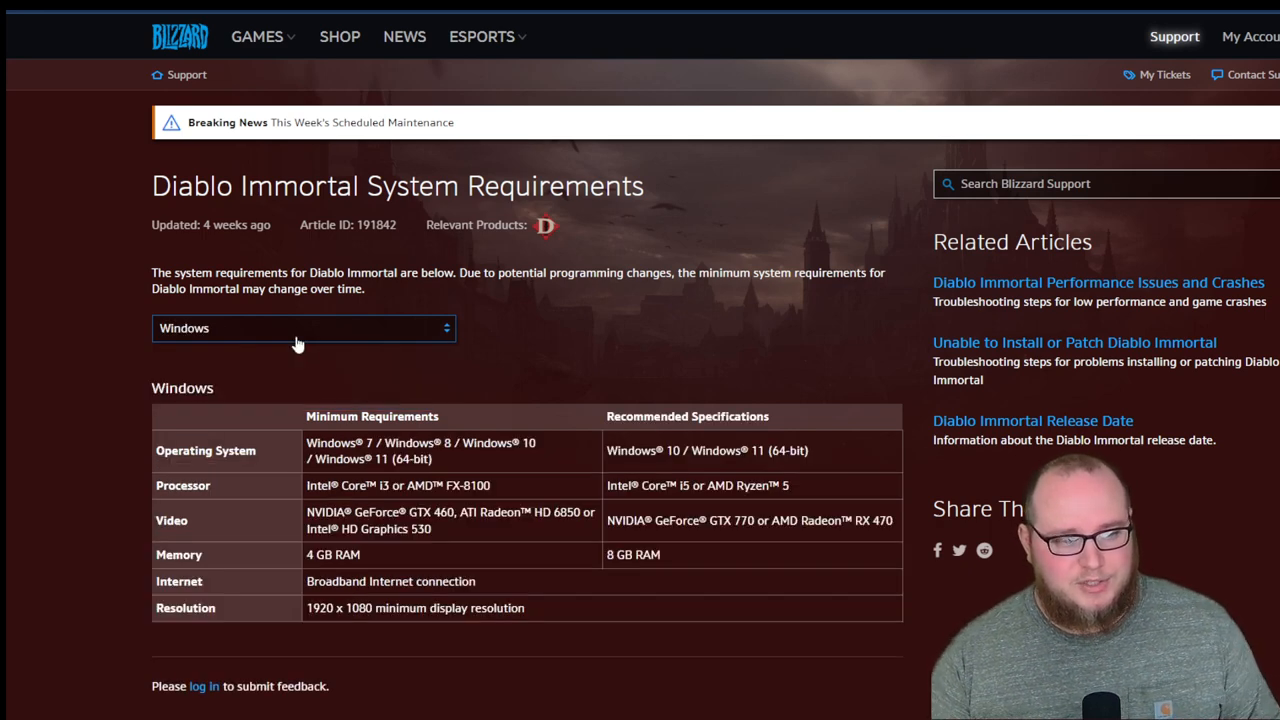
left_click(304, 328)
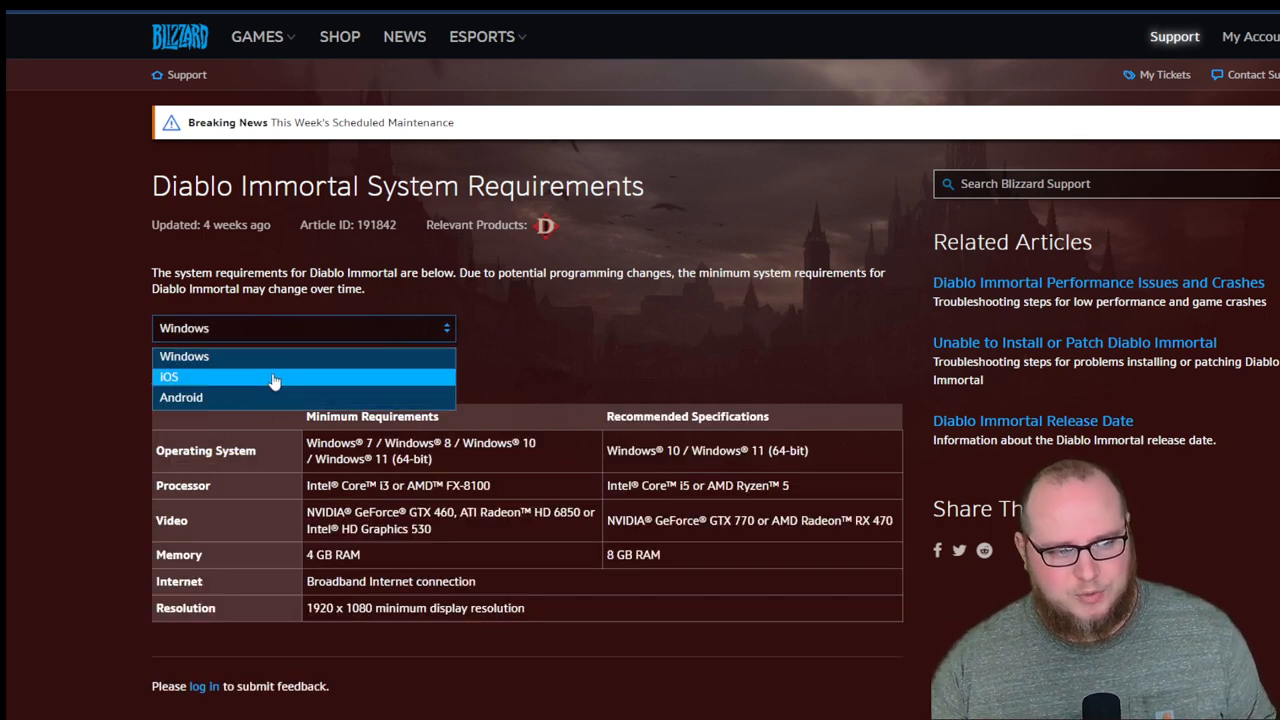
left_click(180, 396)
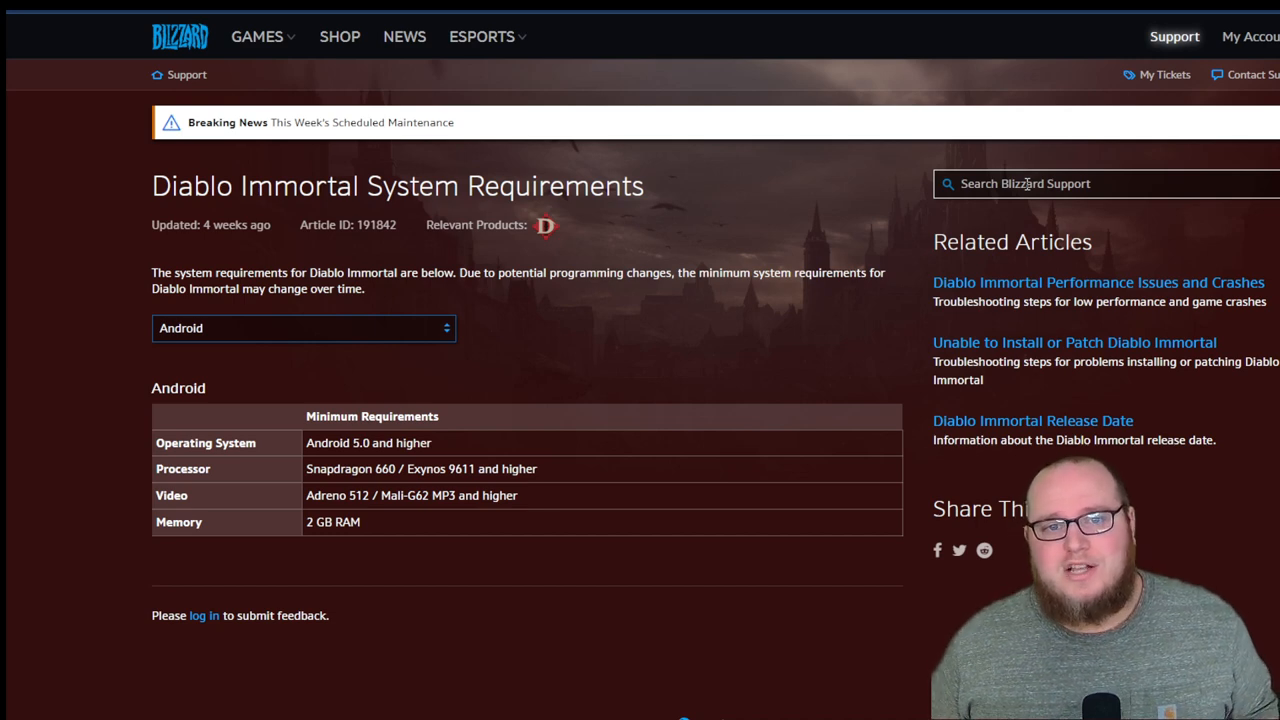
mouse_move(824, 172)
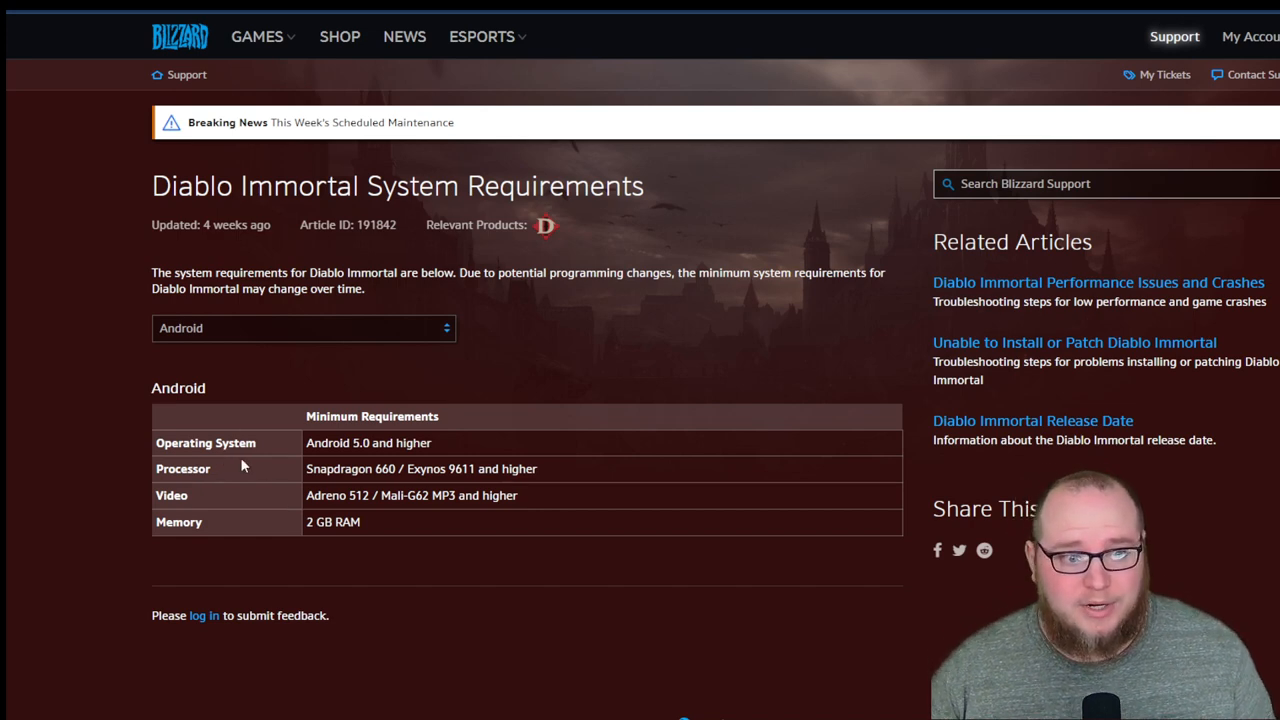
mouse_move(332, 510)
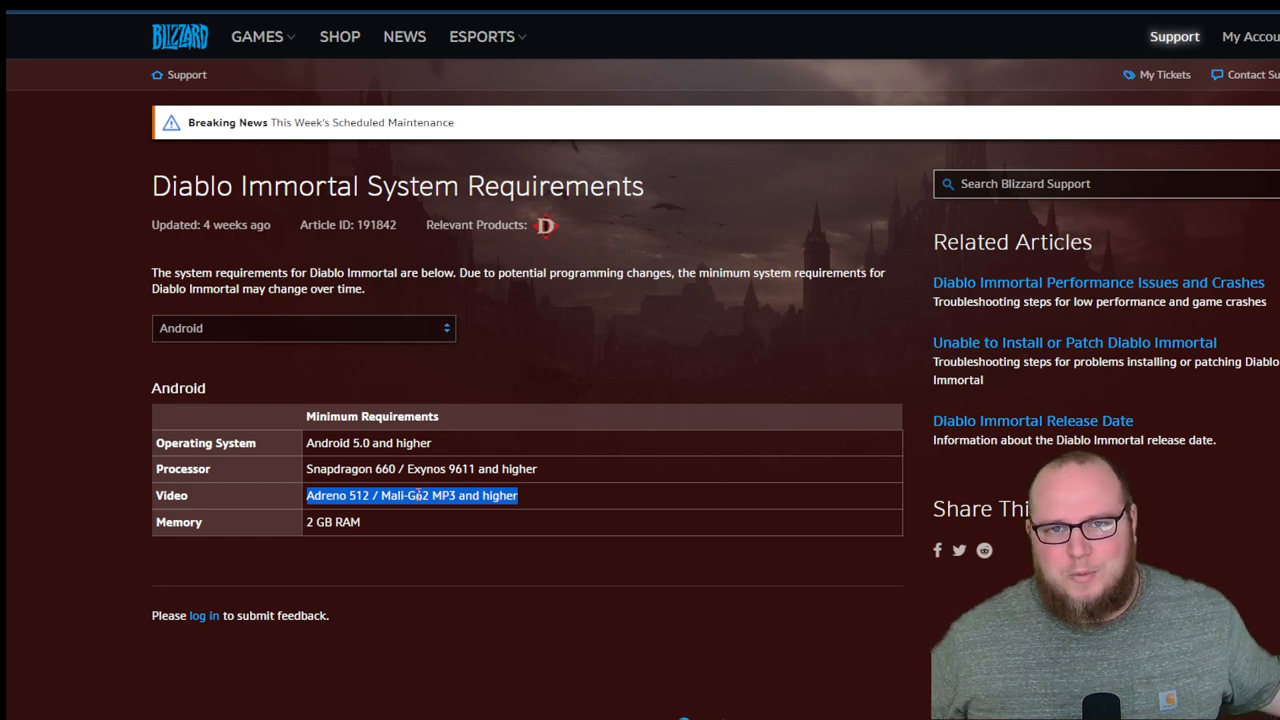
mouse_move(436, 482)
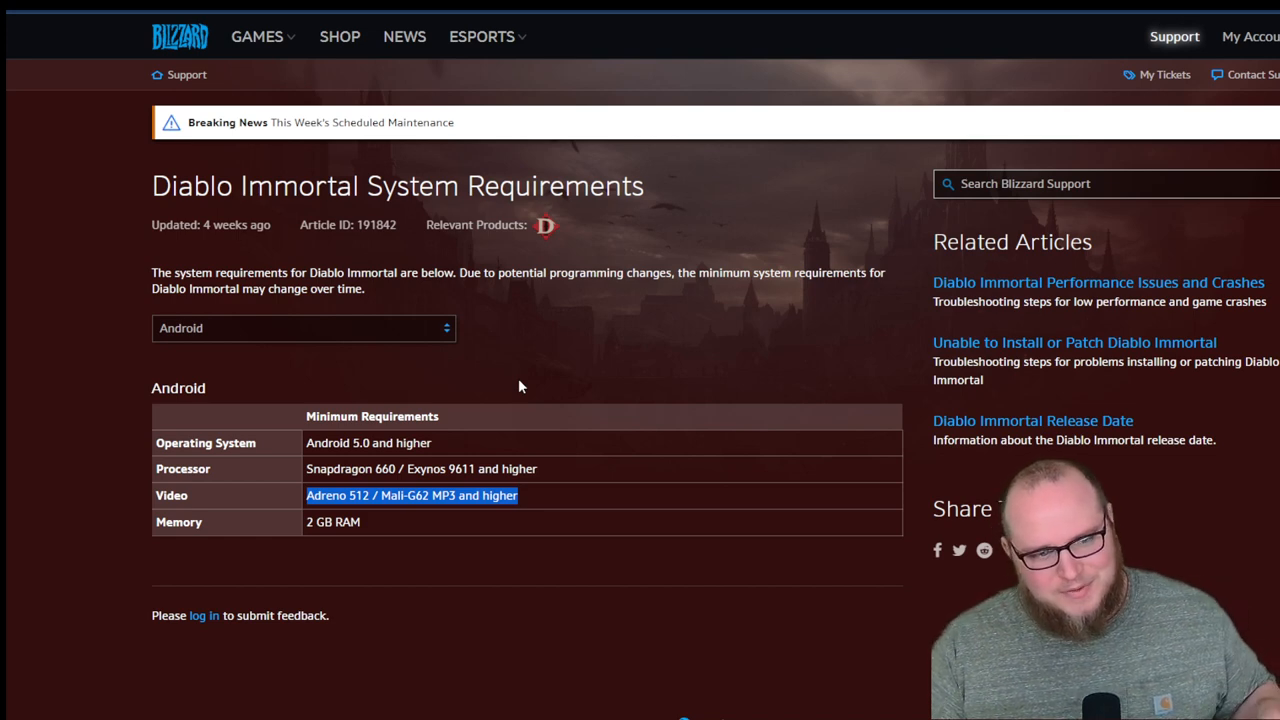
mouse_move(484, 398)
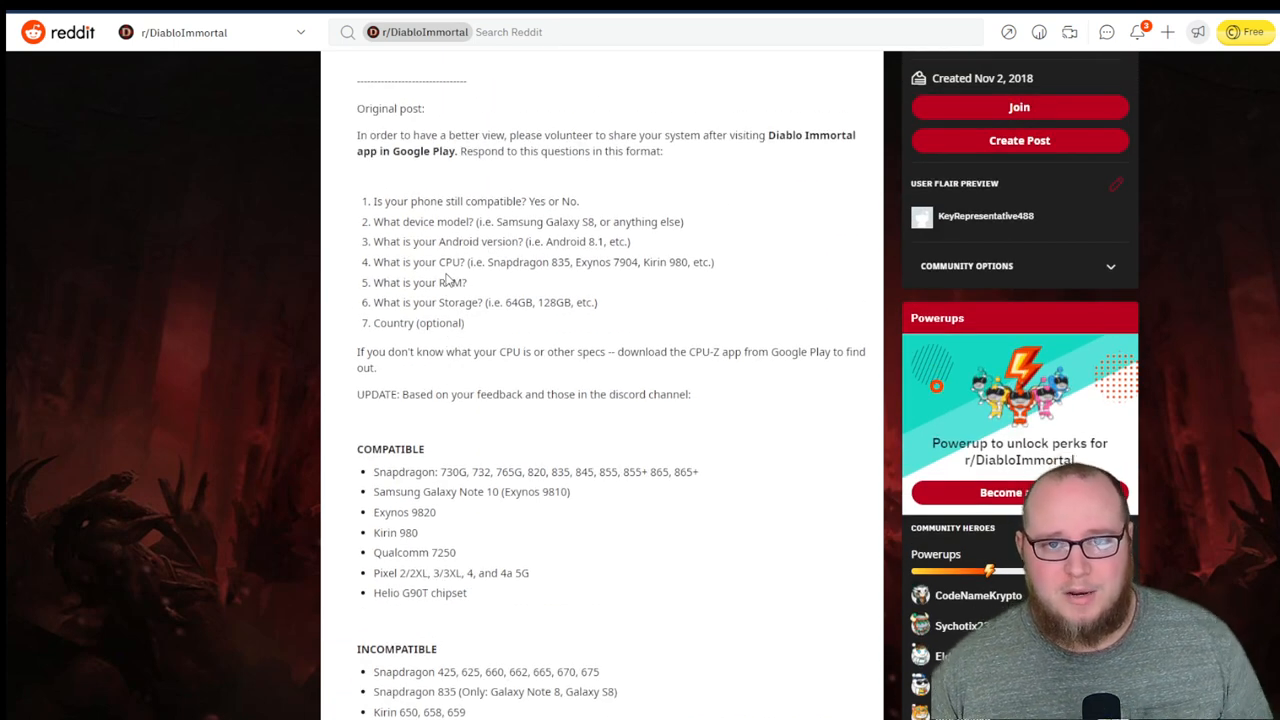
mouse_move(448, 178)
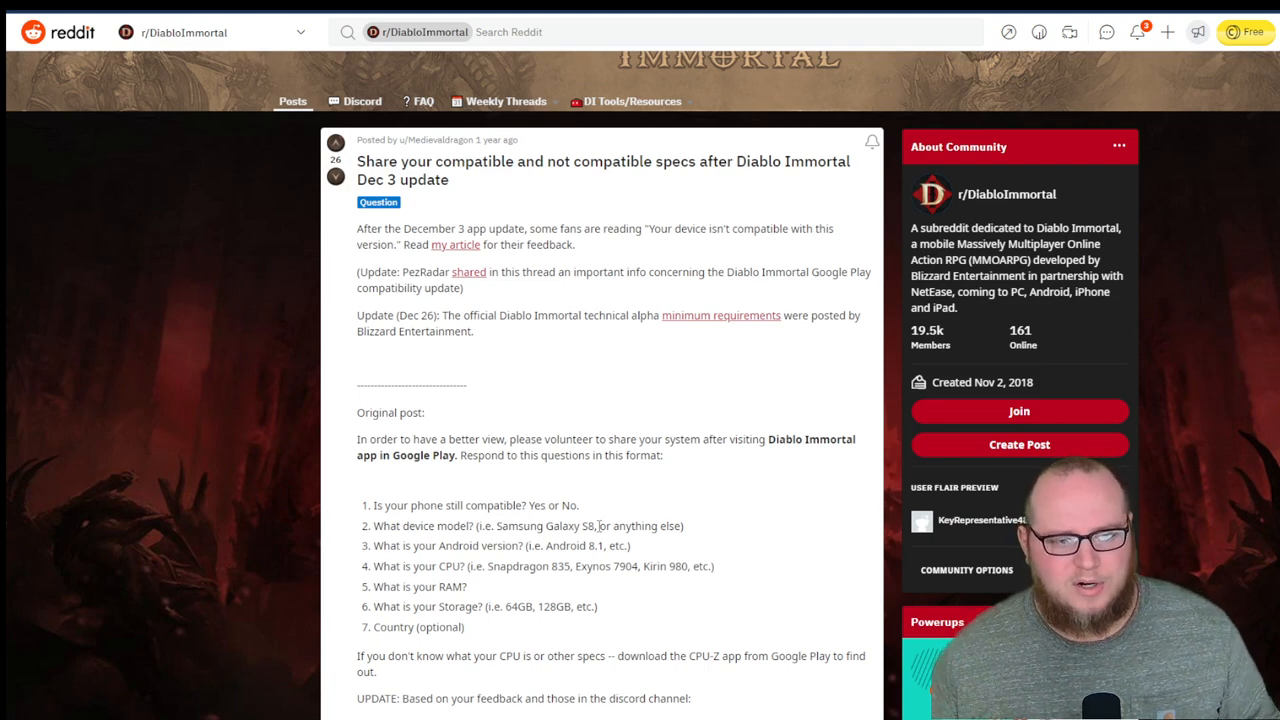
Scroll the r/DiabloImmortal specs post down to its COMPATIBLE chipset list.
scroll("down", 3)
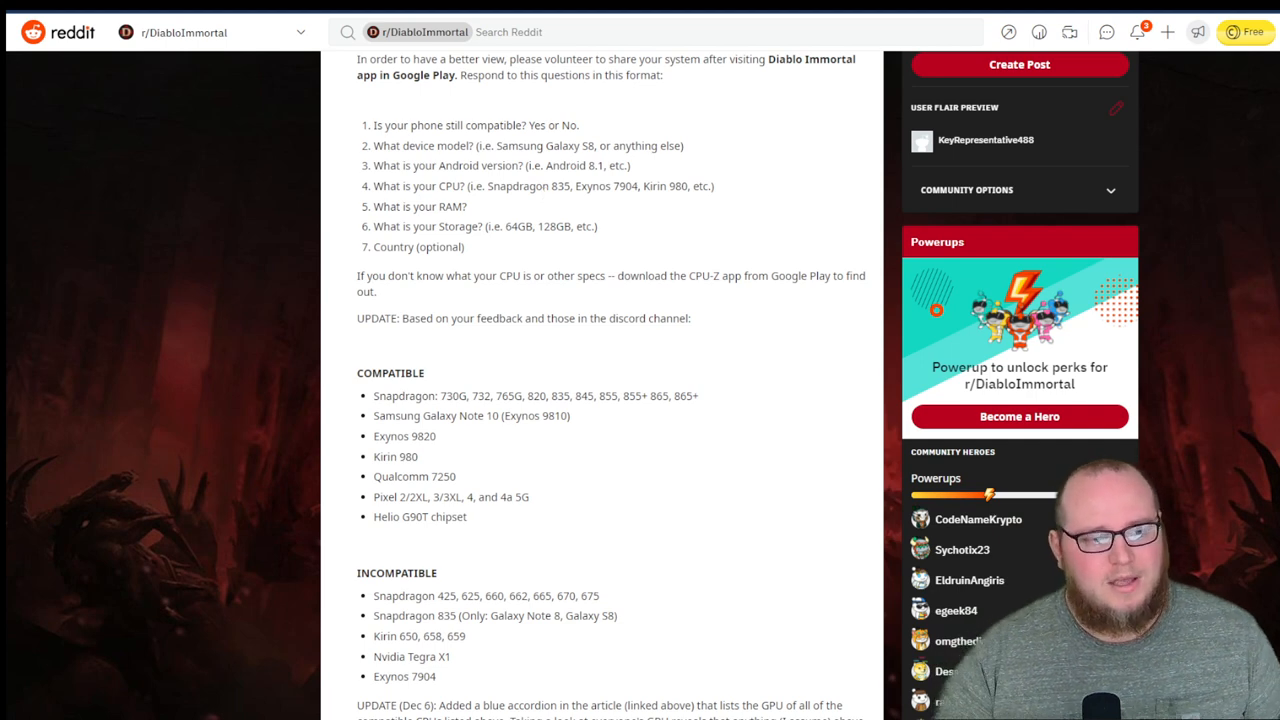
scroll("down", 3)
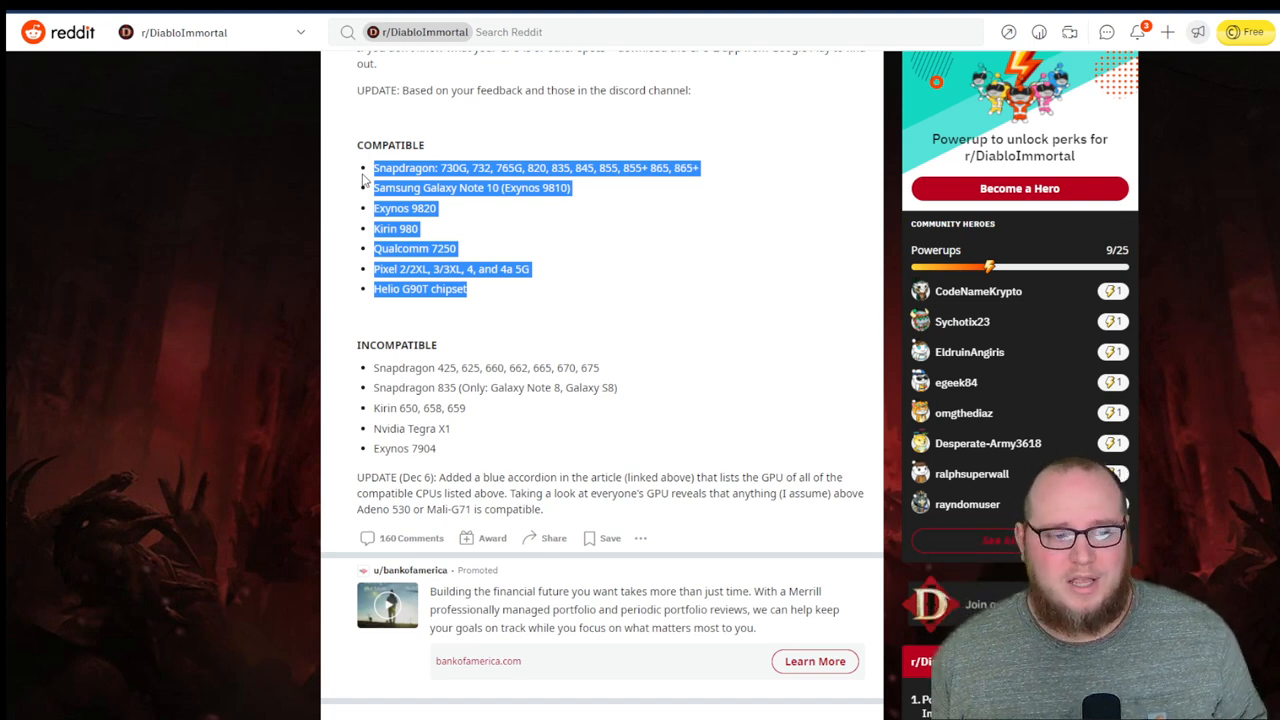
mouse_move(518, 360)
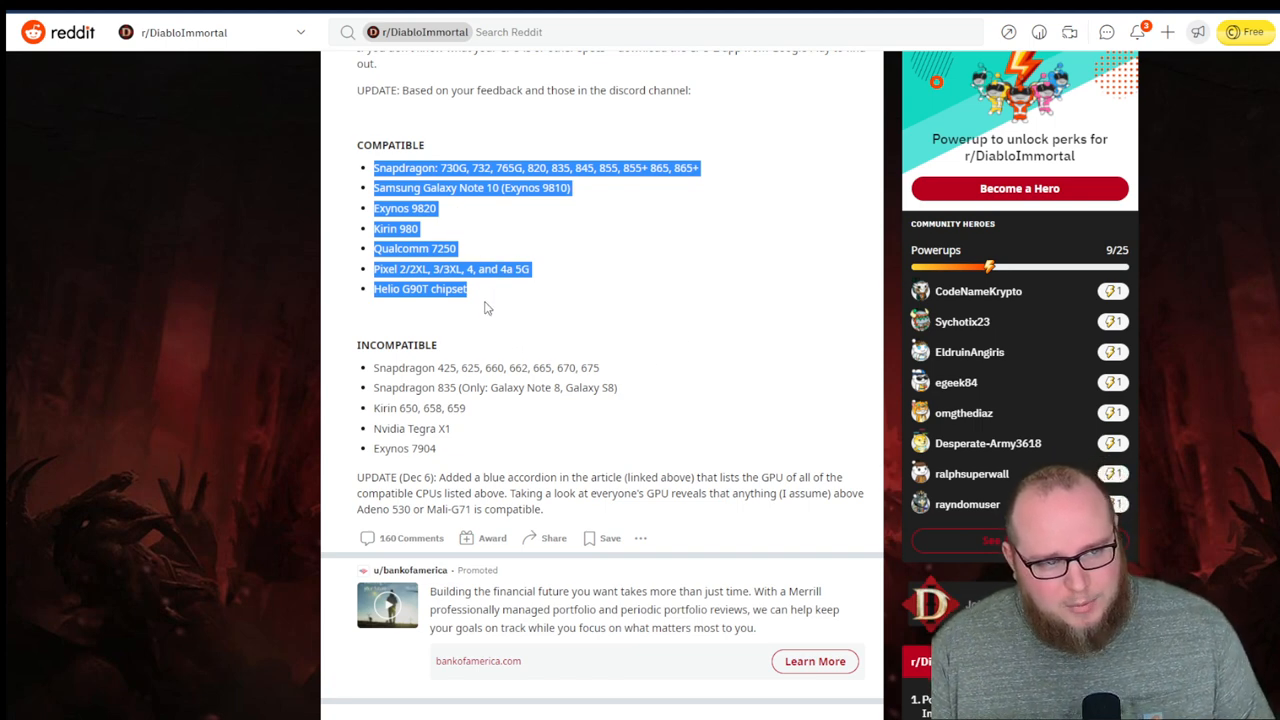
Deselect the compatible list, scroll further through the post, then head back to the notes document.
left_click(452, 306)
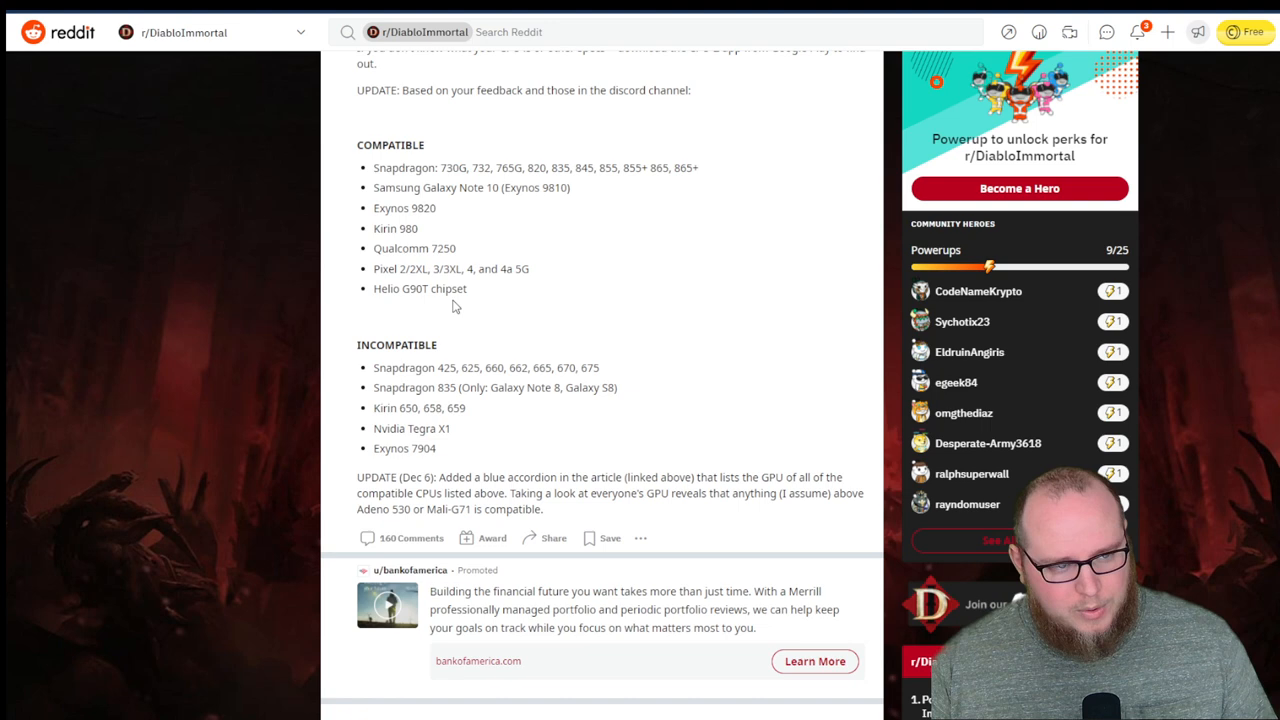
scroll("down", 3)
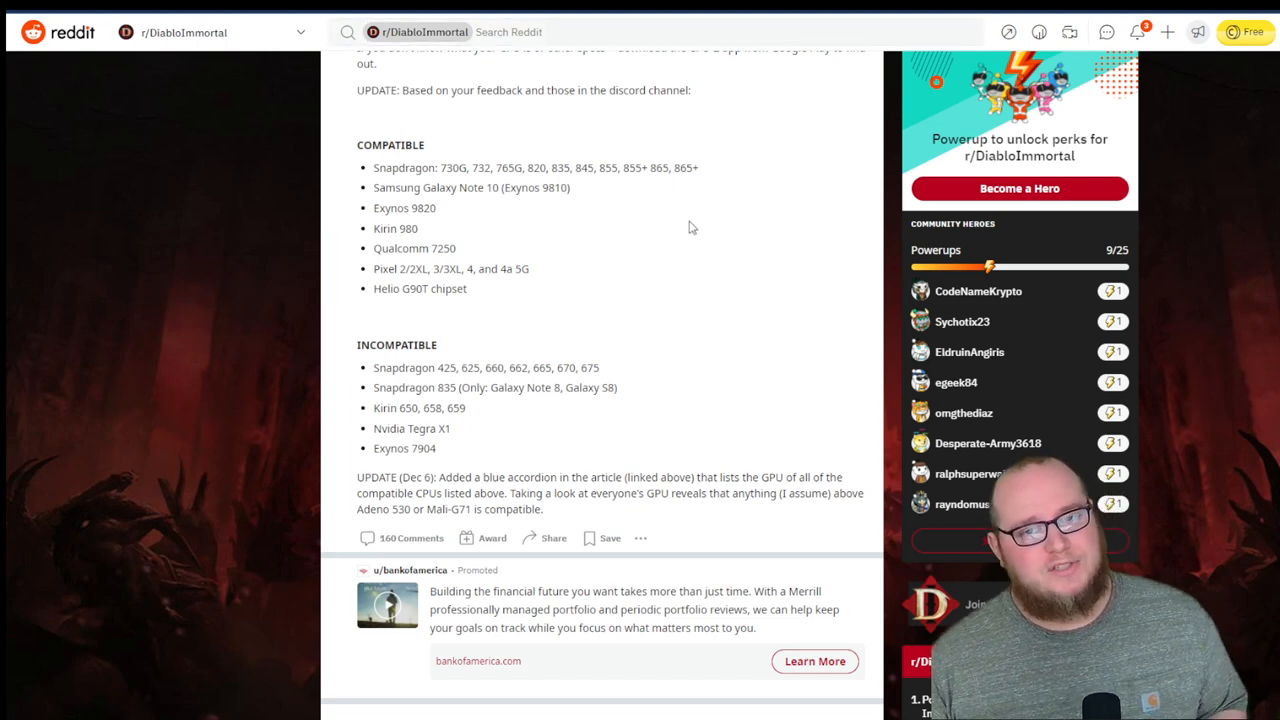
mouse_move(672, 204)
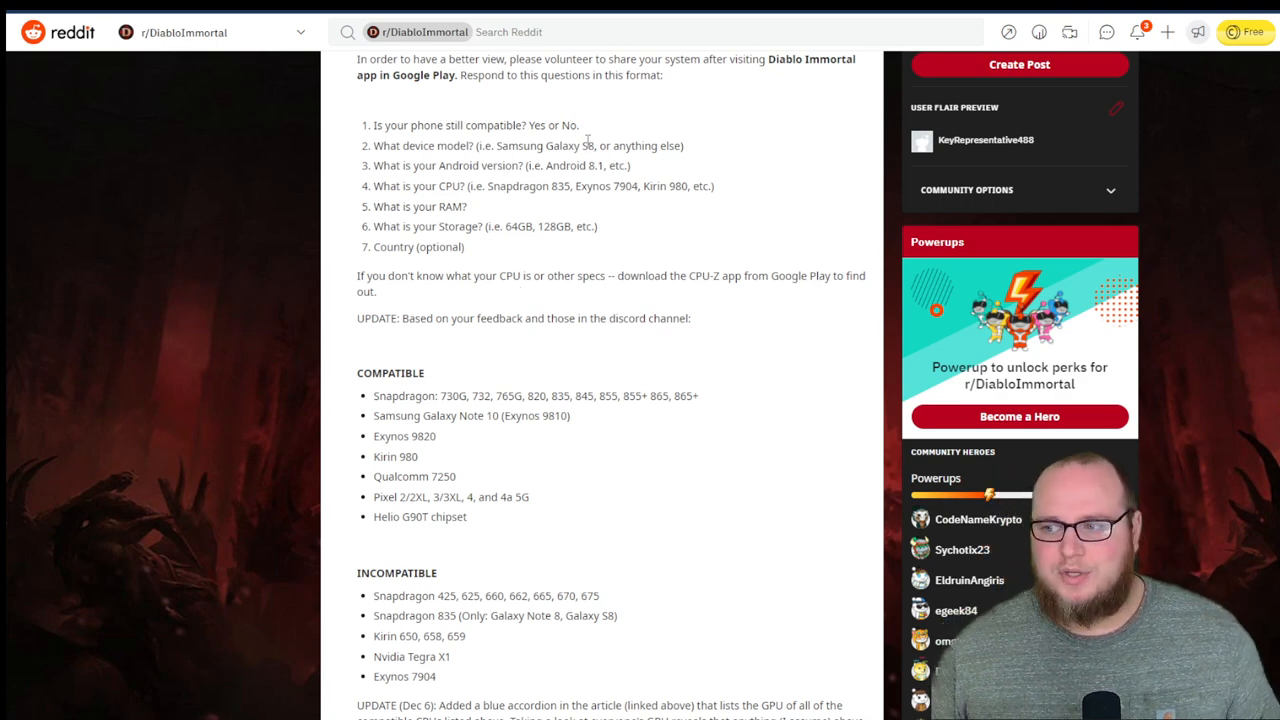
double_click(578, 144)
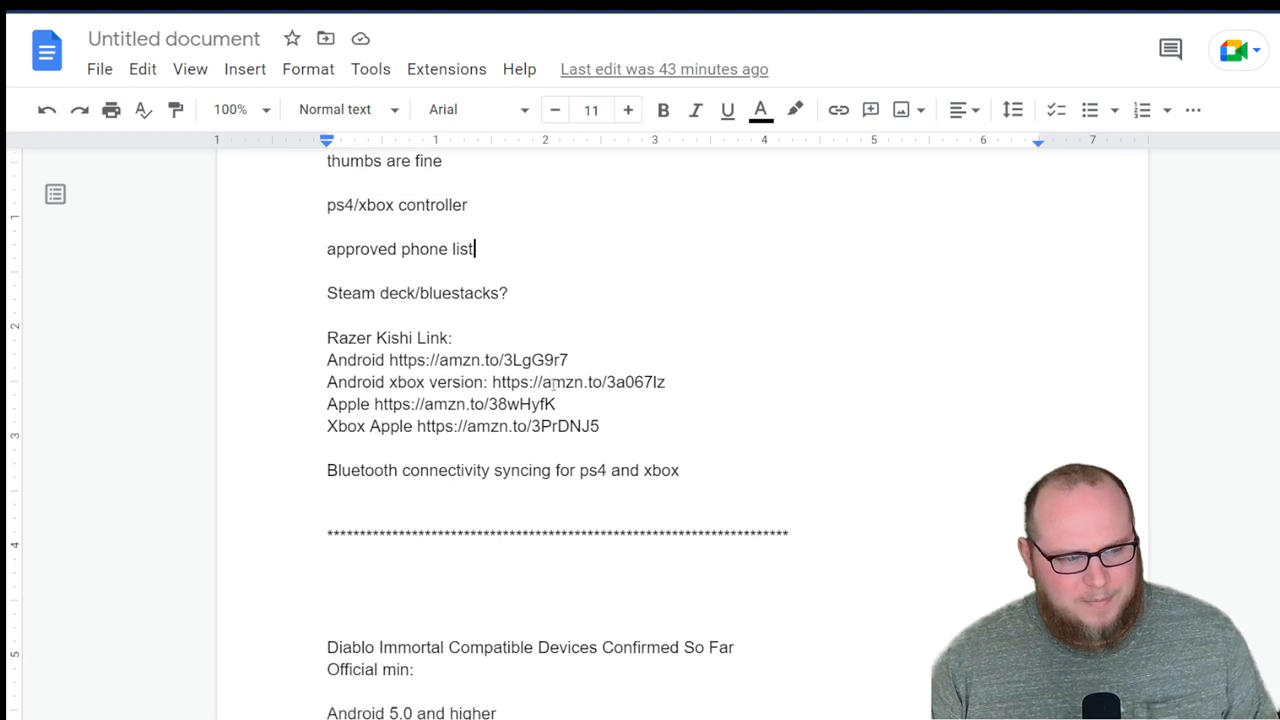
Scroll down through the notes document past the approved phone list item.
scroll("down", 3)
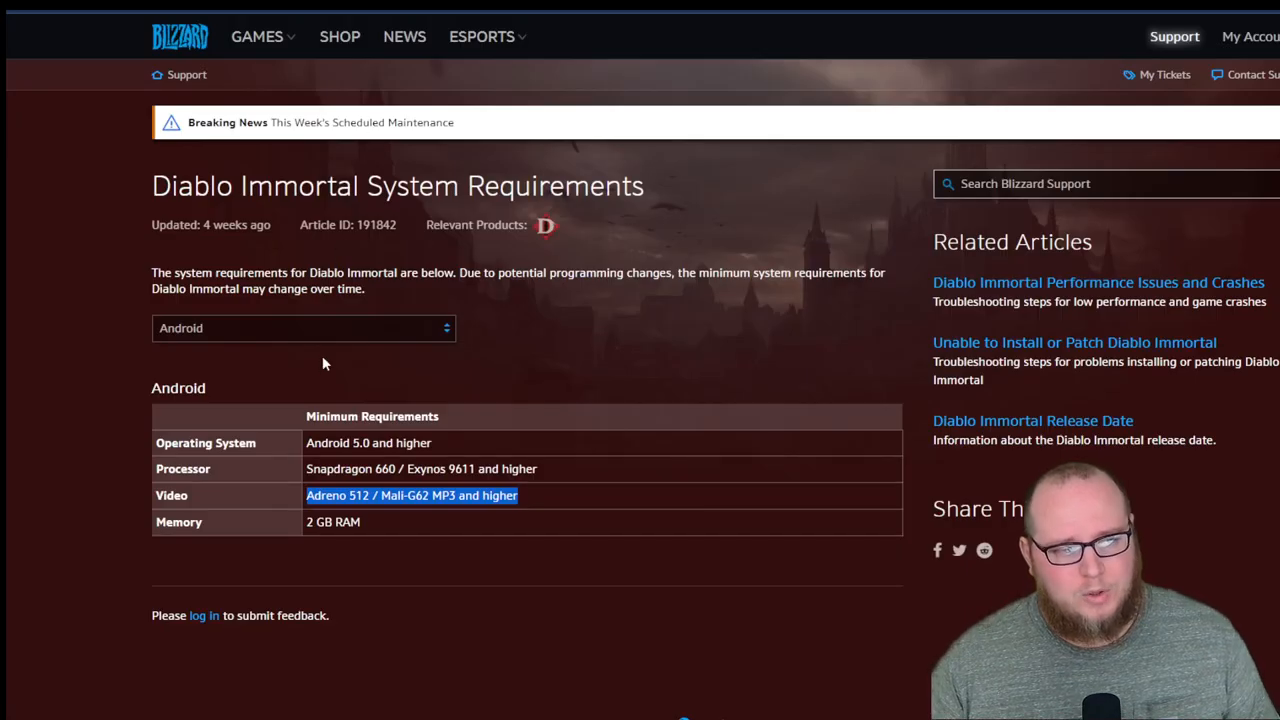
Reopen the platform dropdown on the Blizzard requirements article to pick another platform.
left_click(304, 328)
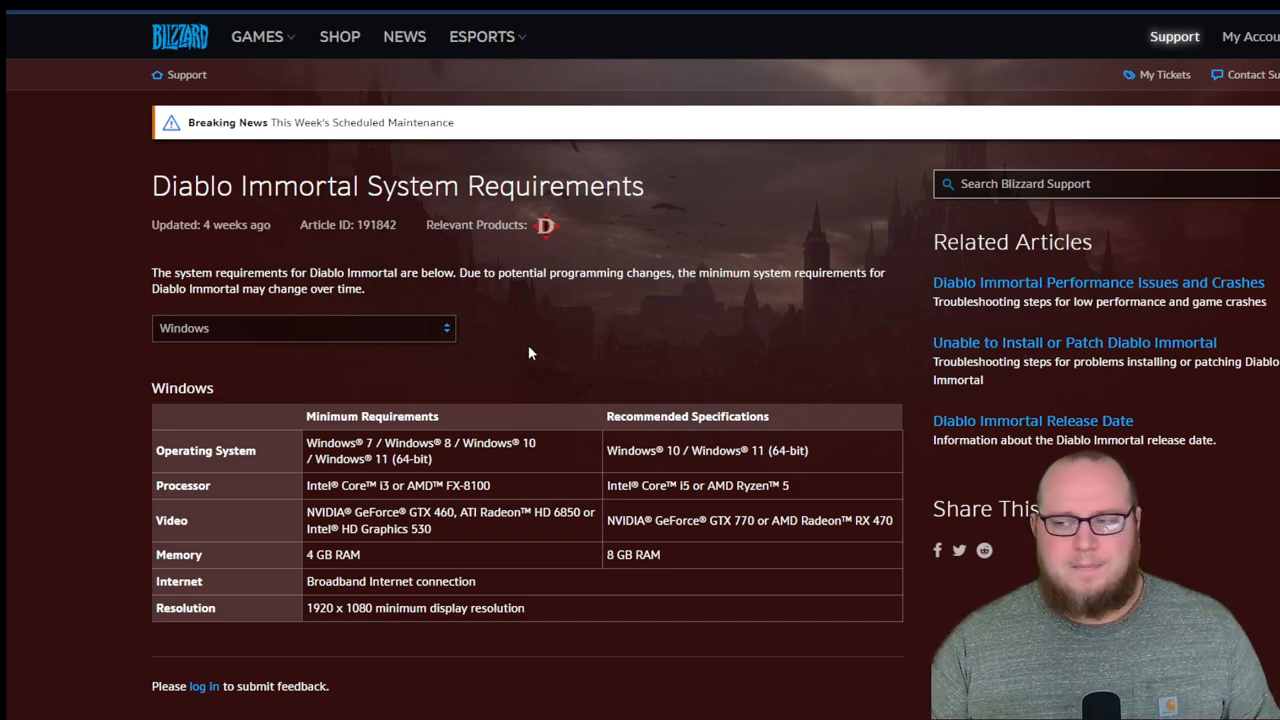
scroll("down", 3)
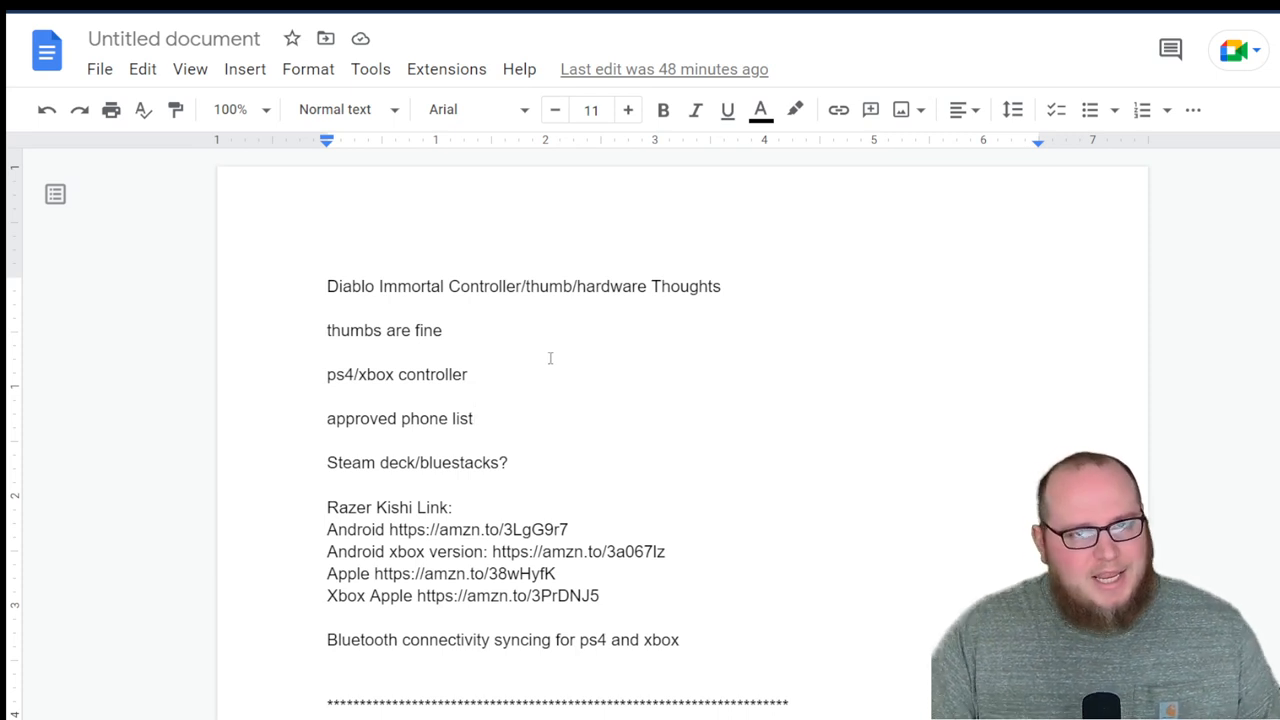
mouse_move(718, 386)
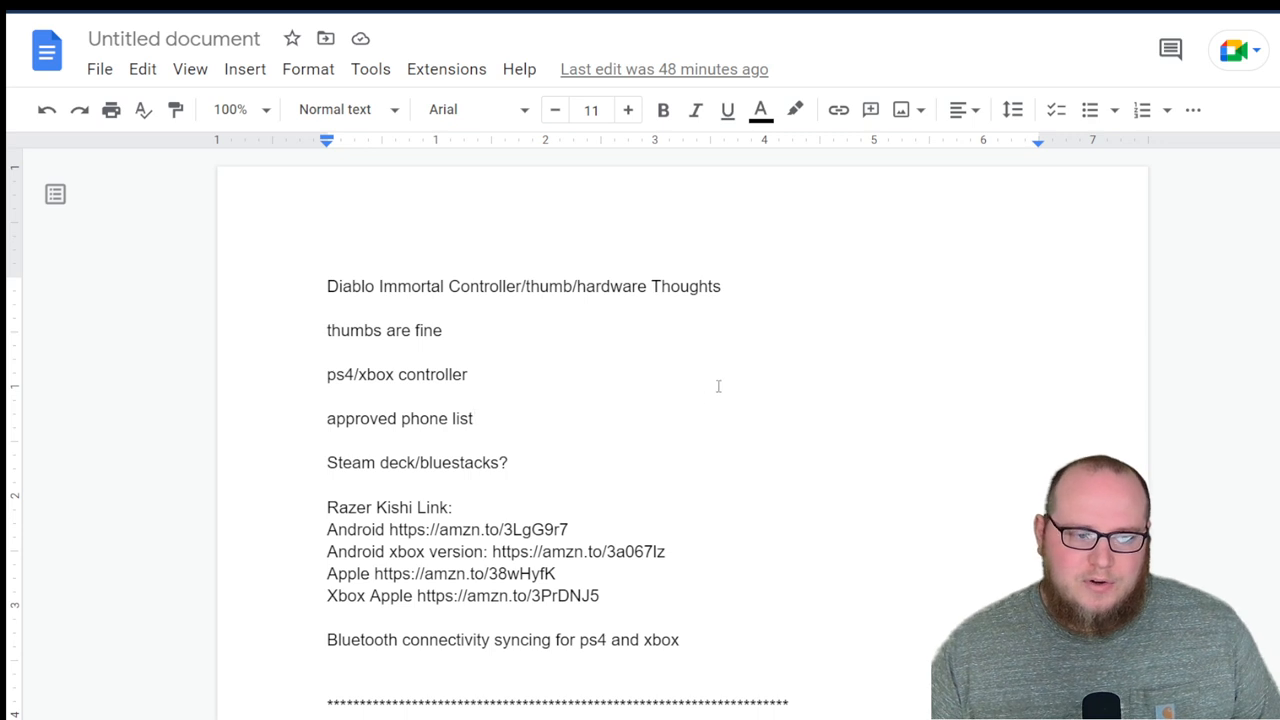
Scroll the notes past the controller links to the compatible devices section with Android 5.0 minimums.
scroll("down", 3)
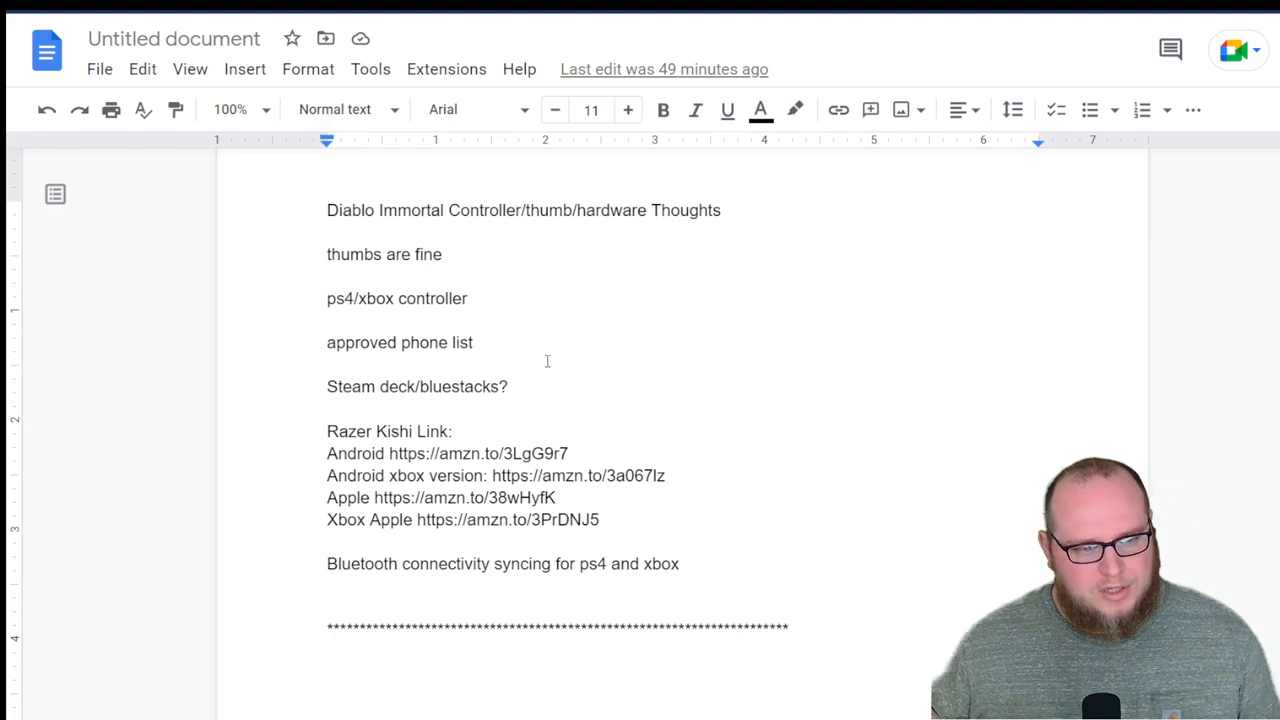
scroll("down", 3)
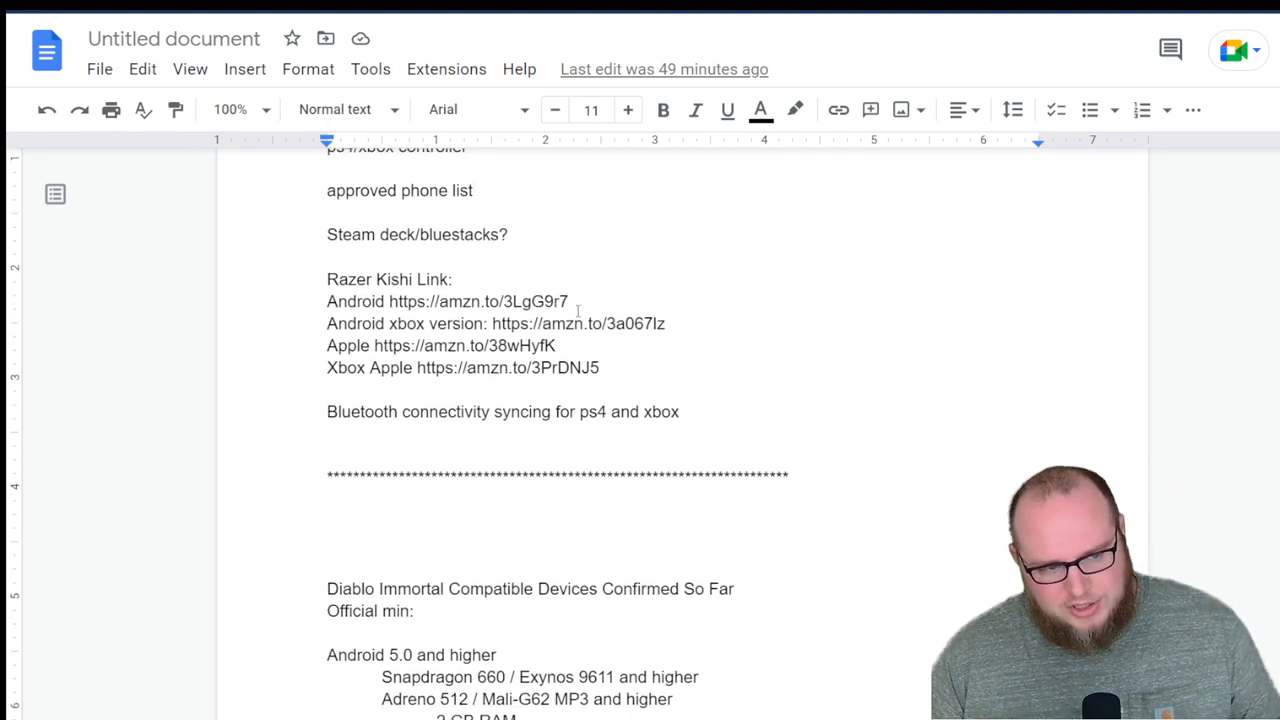